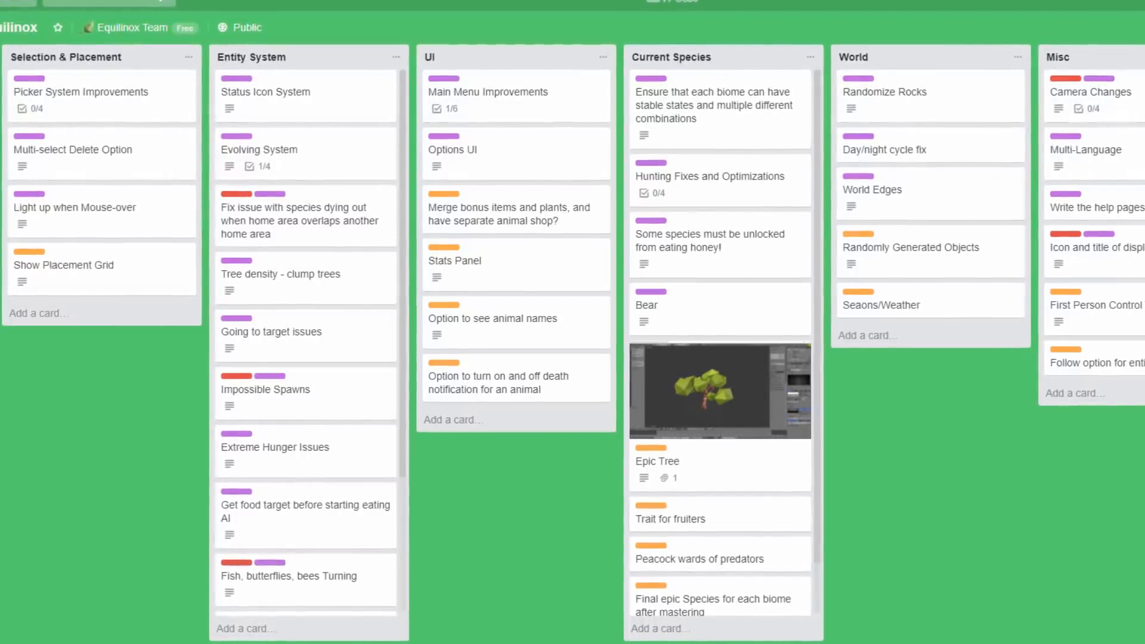
scroll(up, 3)
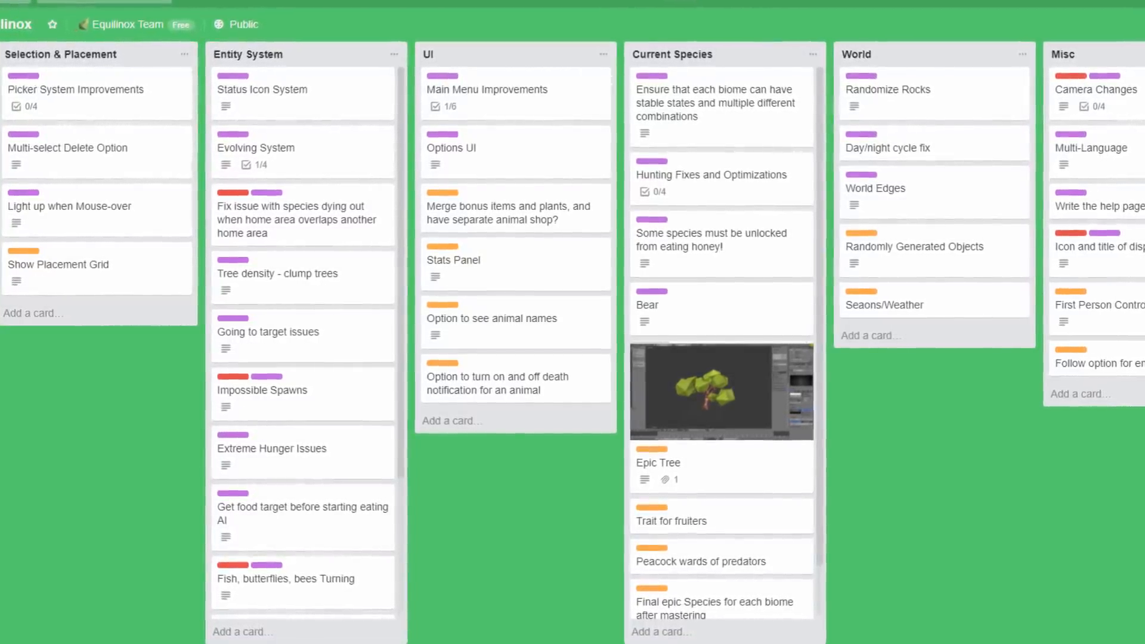